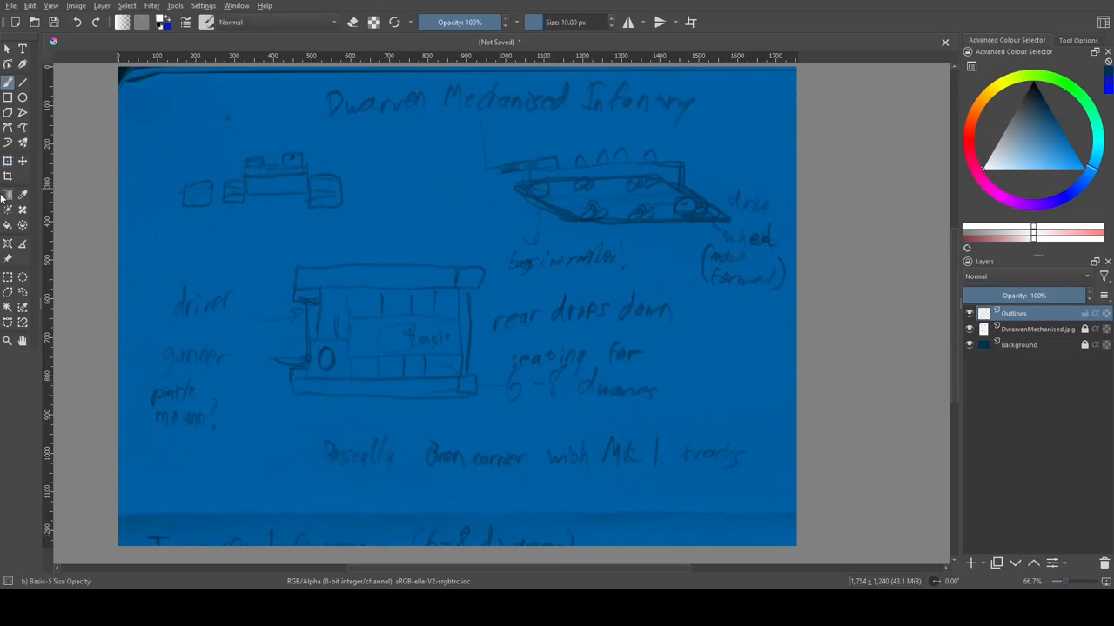
# Trace the side view's sloped hull and road wheels in white, then pan toward the top-view sketch
pyautogui.moveTo(516, 181); pyautogui.dragTo(672, 182)
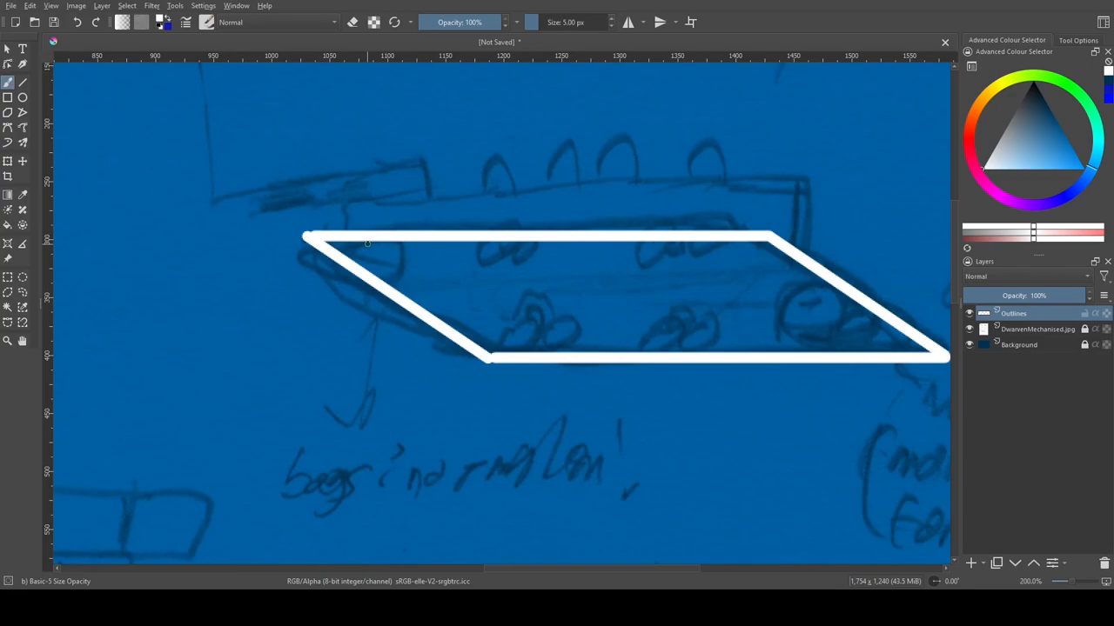
pyautogui.moveTo(366, 252); pyautogui.dragTo(522, 257)
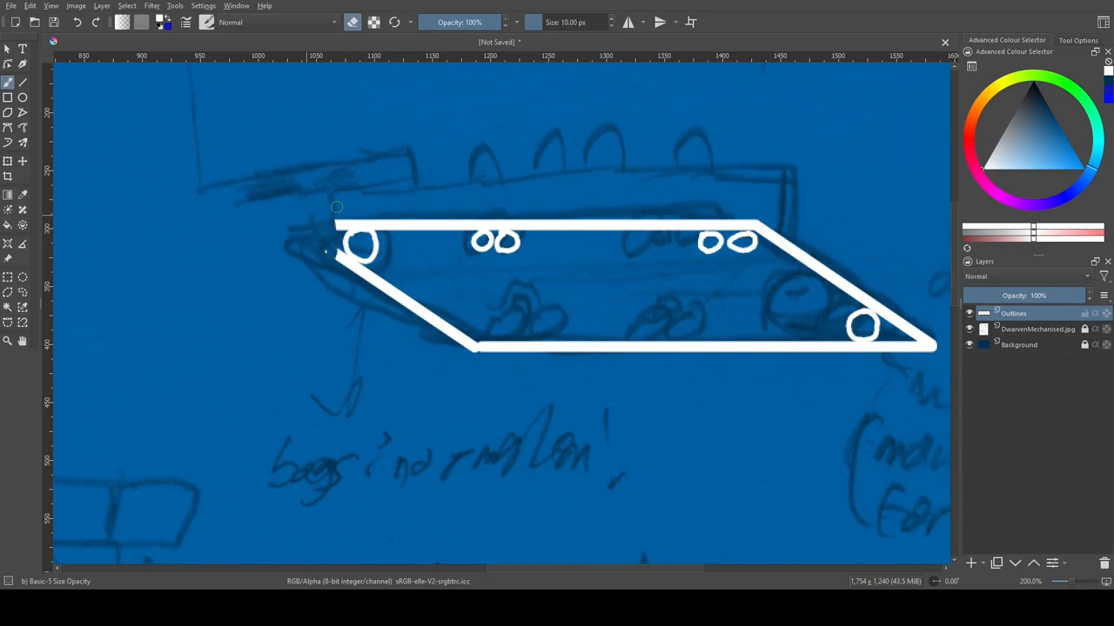
pyautogui.hscroll(3)
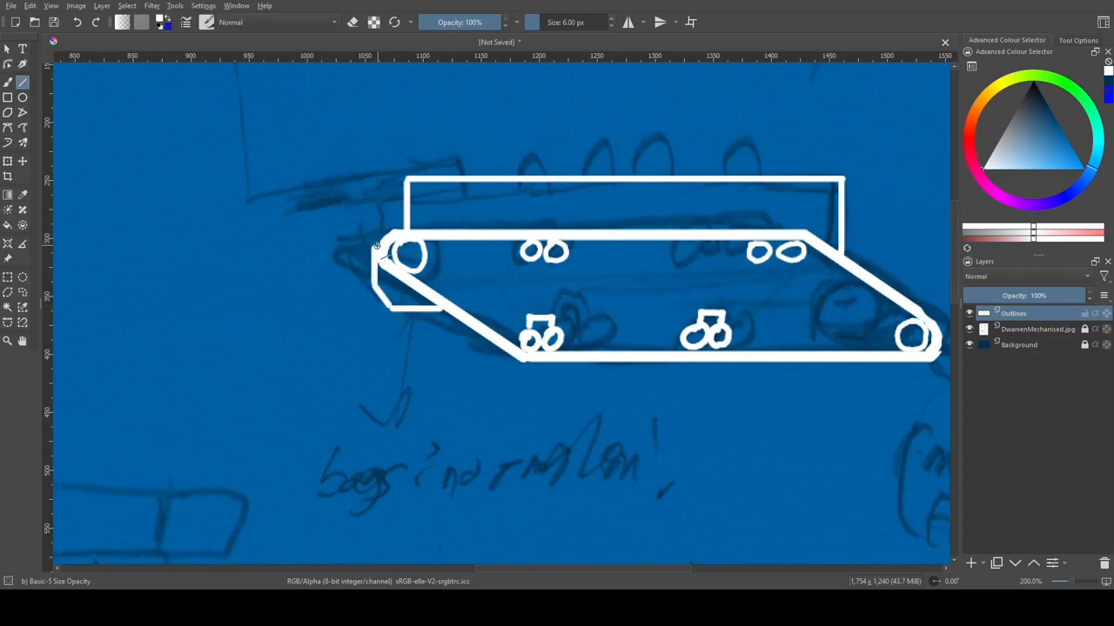
pyautogui.scroll(-3)
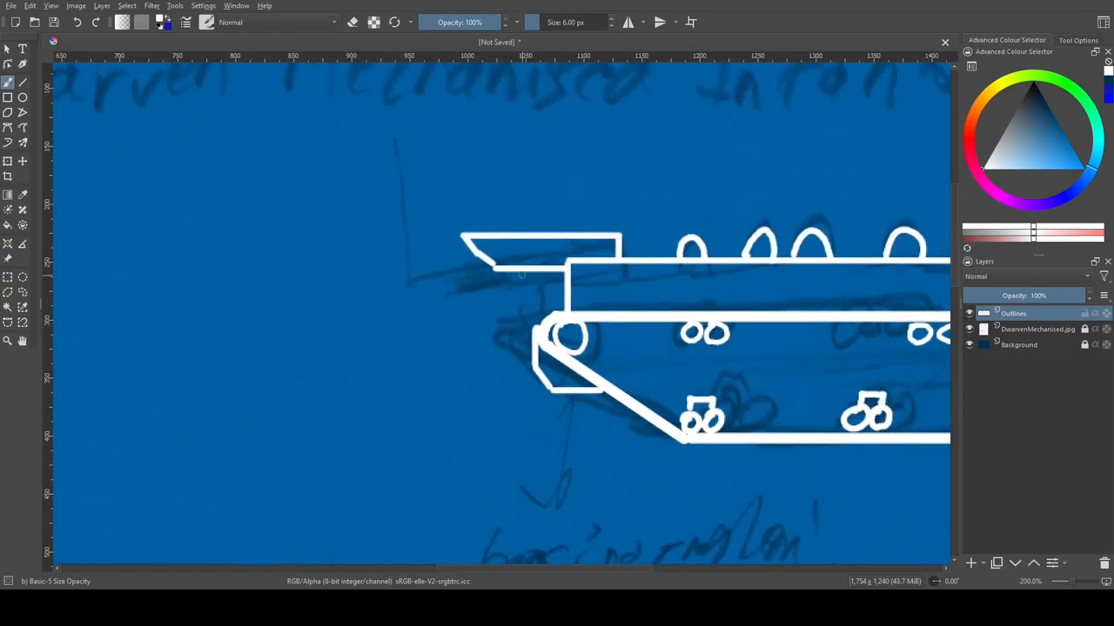
pyautogui.scroll(-3)
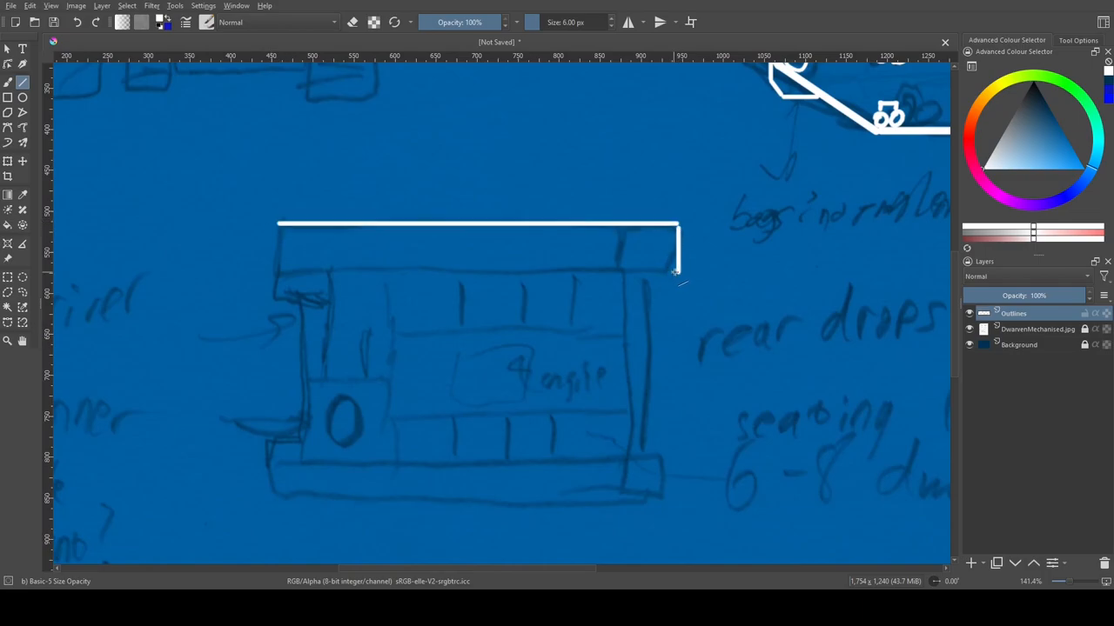
# Close the upper and lower track rectangles, add the hull sides and a vertical divider across both tracks
pyautogui.moveTo(677, 274); pyautogui.dragTo(283, 274)
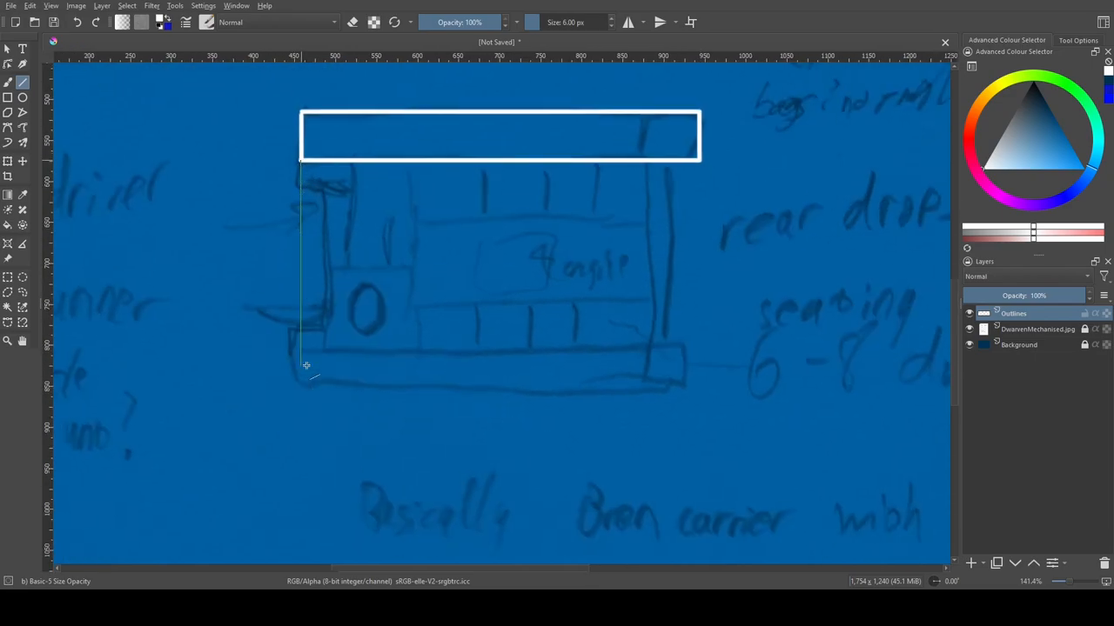
pyautogui.moveTo(305, 365); pyautogui.dragTo(676, 397)
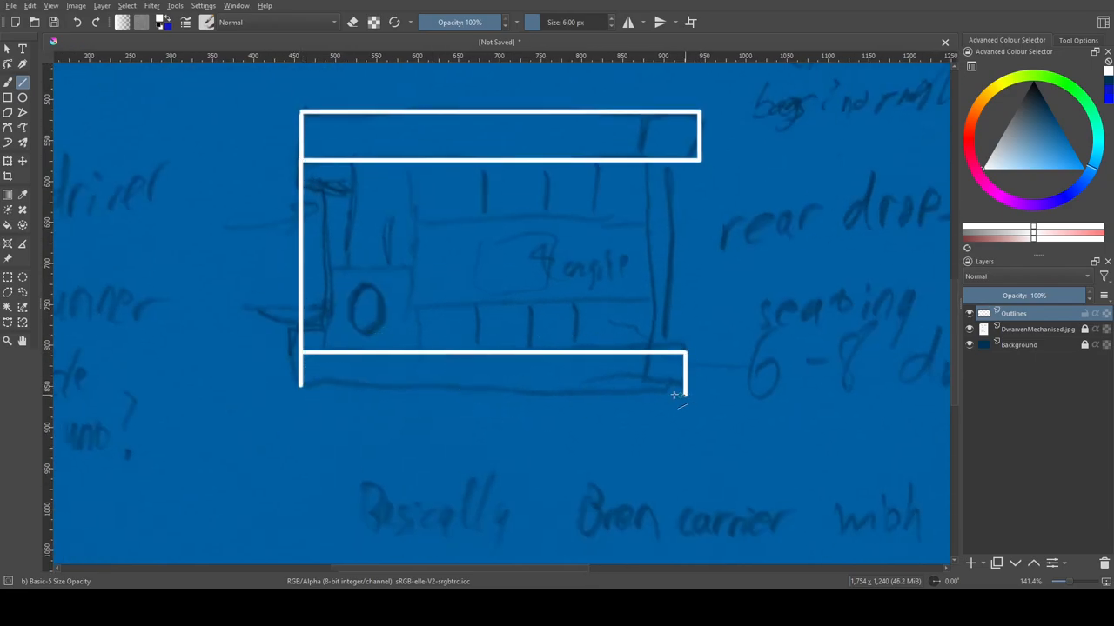
pyautogui.moveTo(683, 396); pyautogui.dragTo(300, 396)
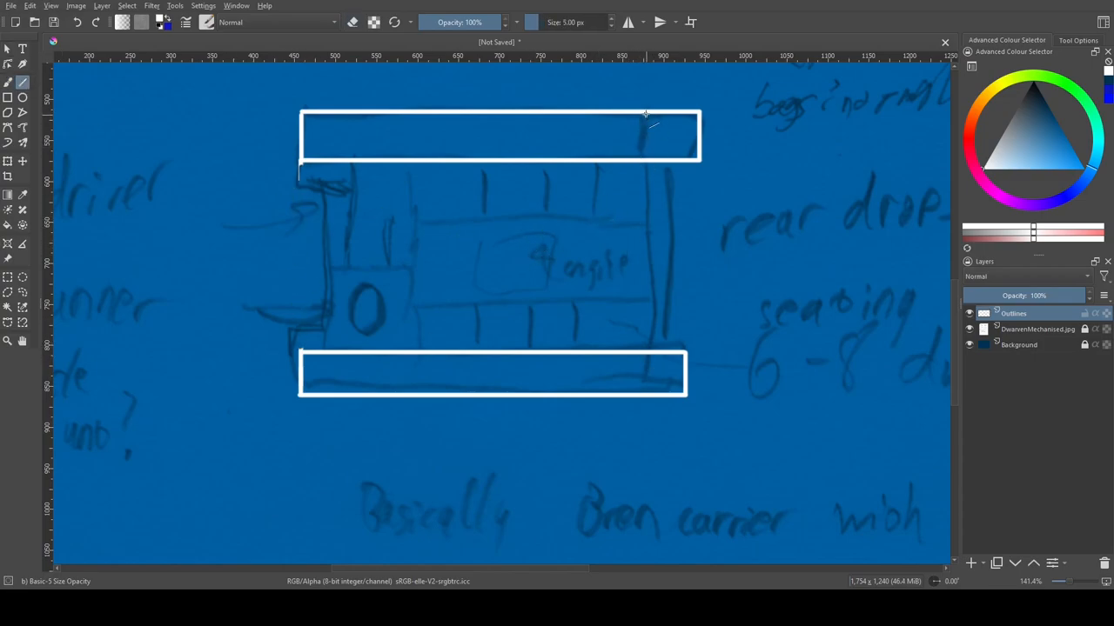
pyautogui.moveTo(644, 113); pyautogui.dragTo(644, 400)
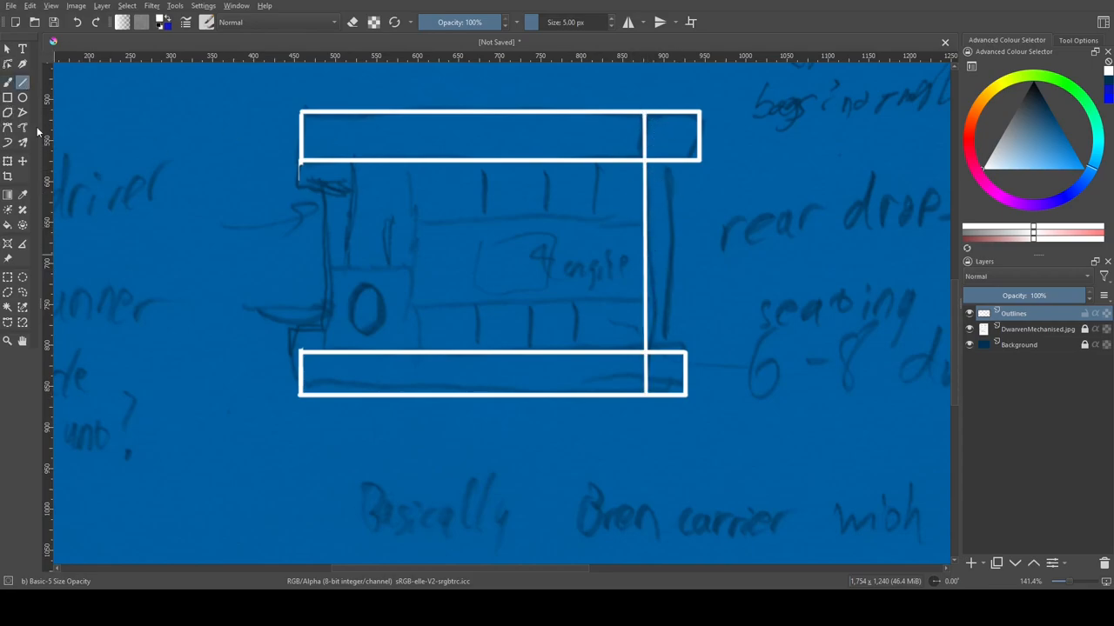
pyautogui.moveTo(426, 190); pyautogui.dragTo(644, 224)
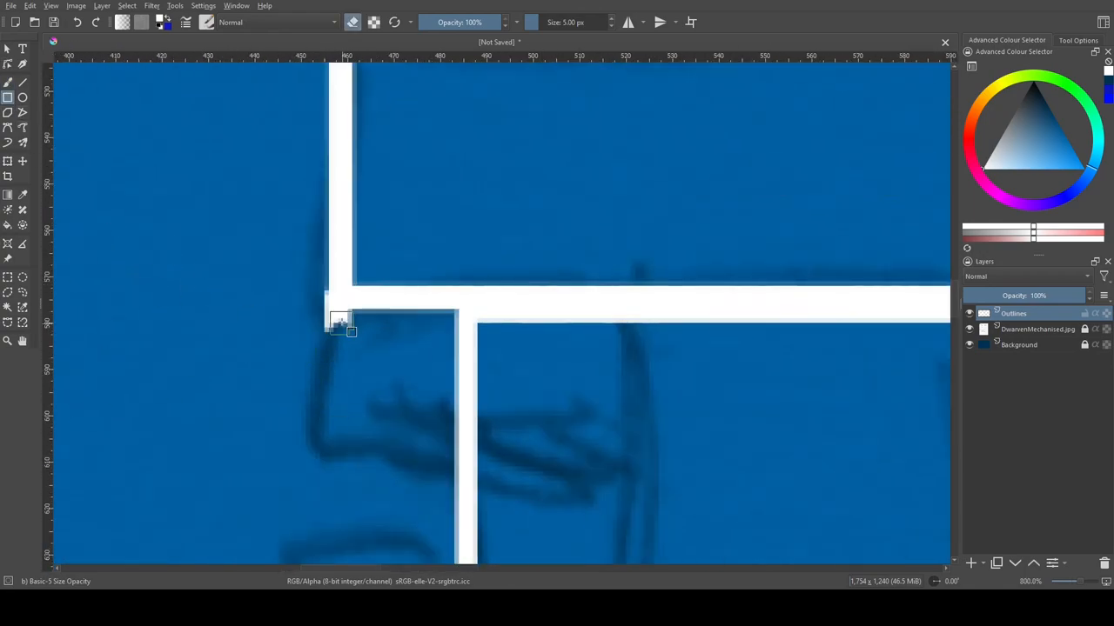
# Draw a compartment rectangle inside the top-view hull
pyautogui.moveTo(339, 322); pyautogui.dragTo(465, 457)
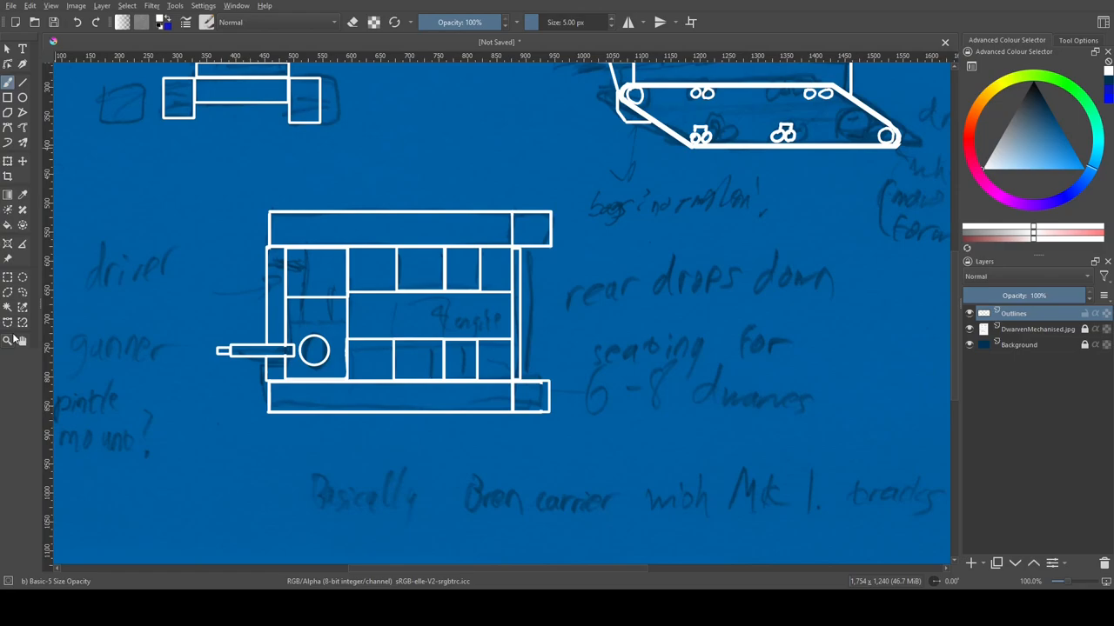
# Place a placeholder text box on a new vector layer beside the top view
pyautogui.click(969, 329)
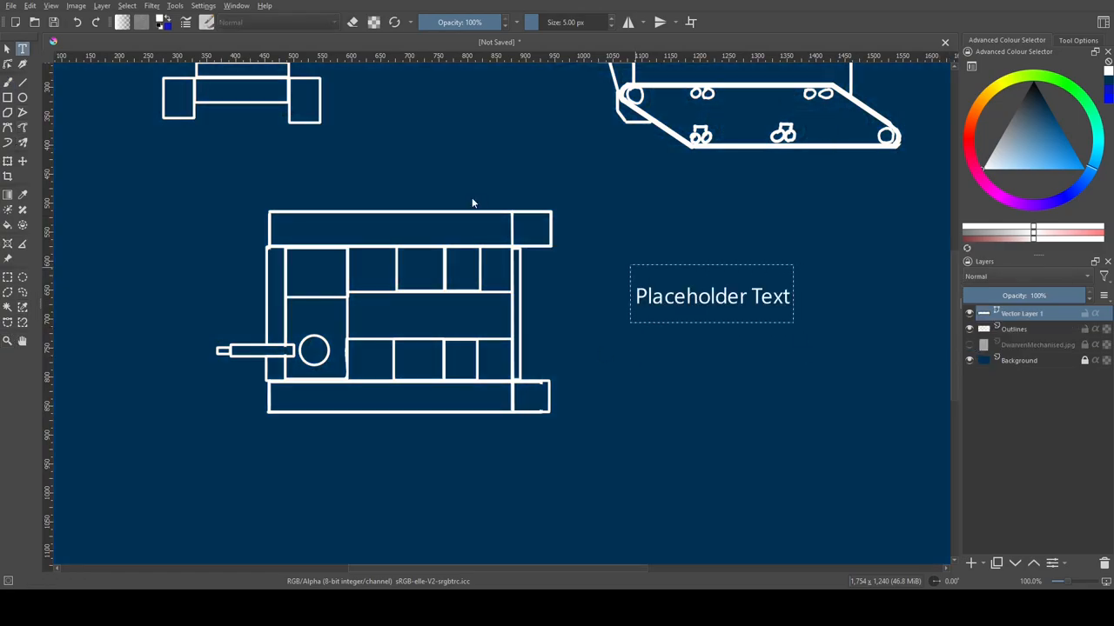
pyautogui.moveTo(890, 146)
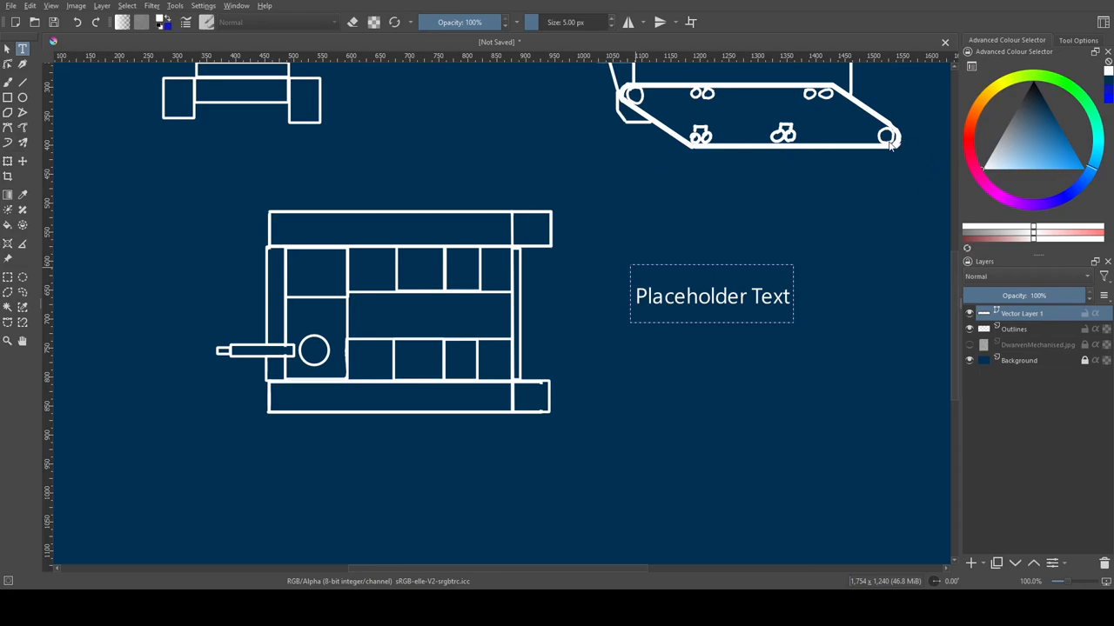
pyautogui.moveTo(586, 279)
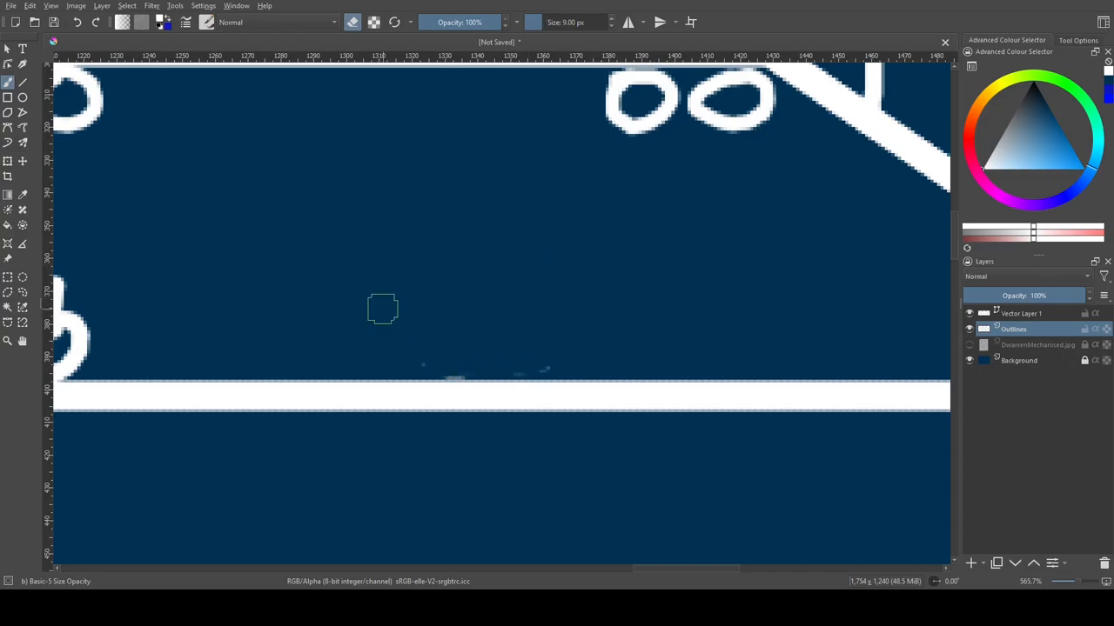
# Touch up the side-view wheels and scroll down to the annotation area
pyautogui.click(23, 97)
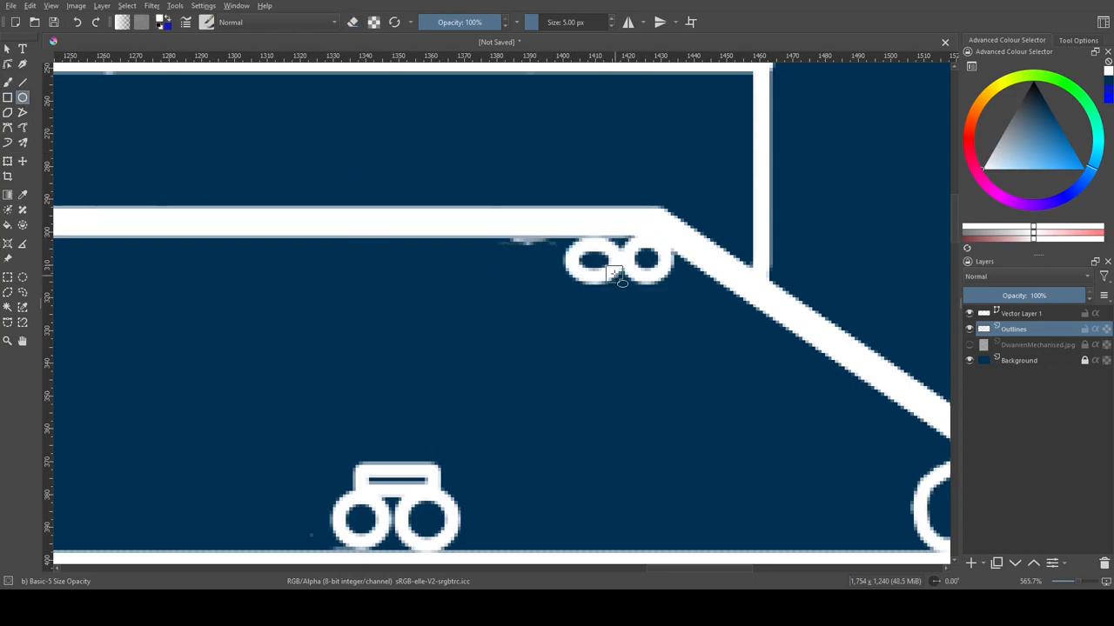
pyautogui.scroll(-3)
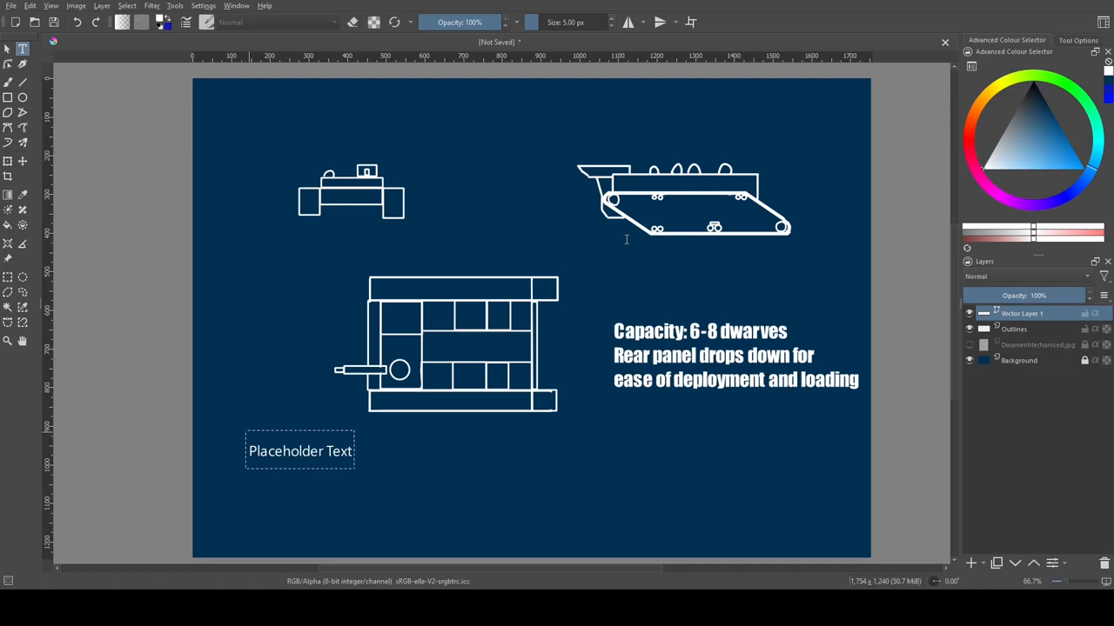
pyautogui.moveTo(829, 142)
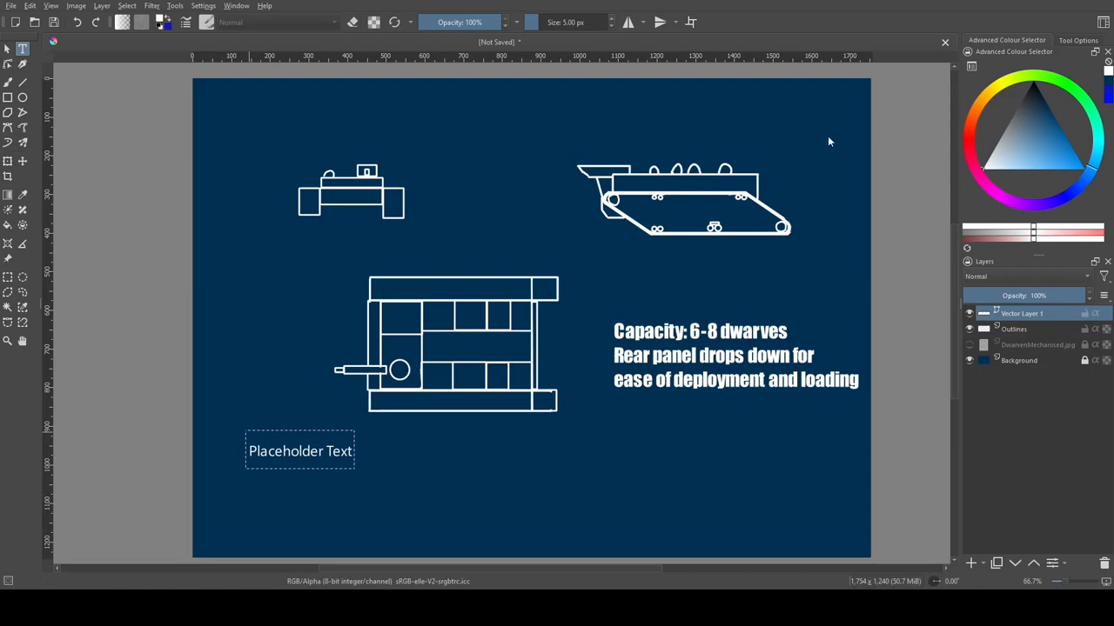
pyautogui.moveTo(574, 263)
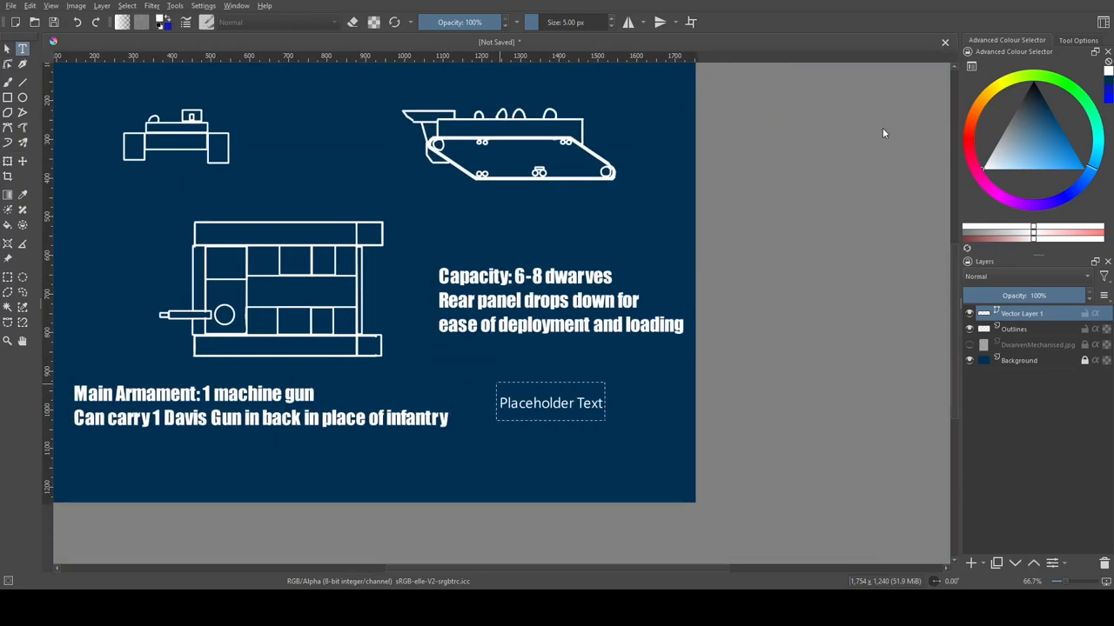
pyautogui.moveTo(484, 259)
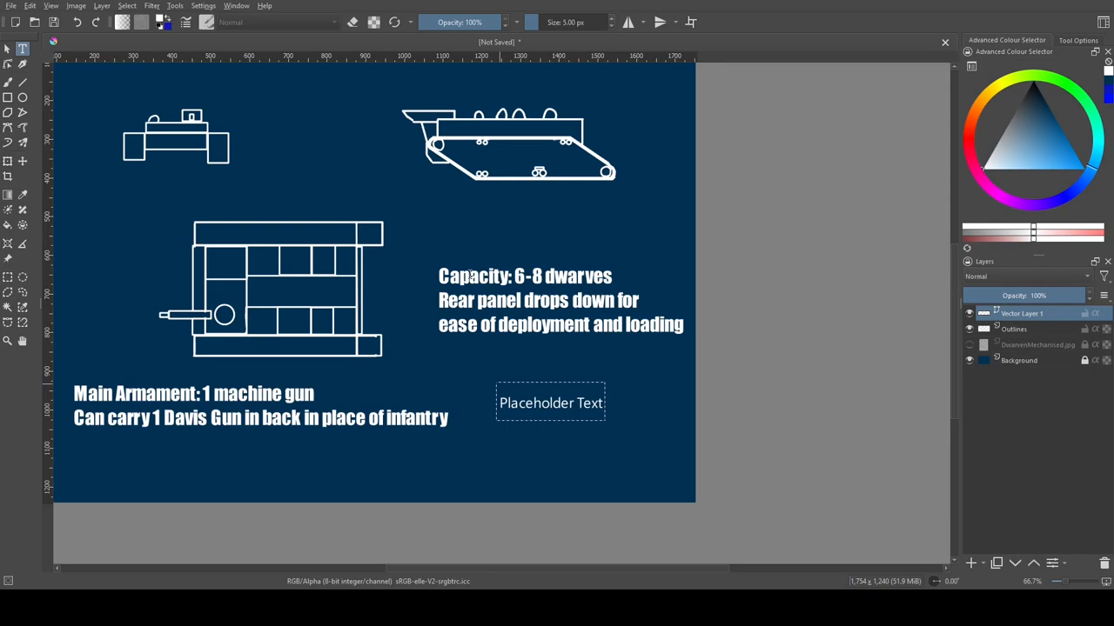
# Enter 'Dwarven Mechanised' as the title text at lower right
pyautogui.write('Dwarven Mechanised')
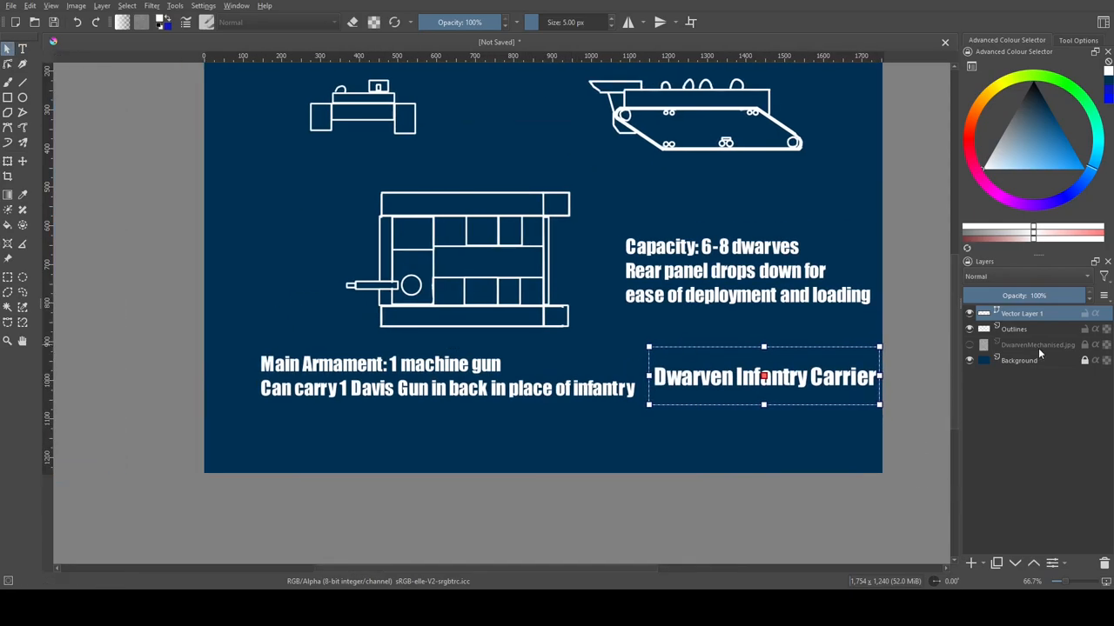
# Move the title to the lower right corner and nudge the capacity annotation left
pyautogui.moveTo(763, 376); pyautogui.dragTo(520, 139)
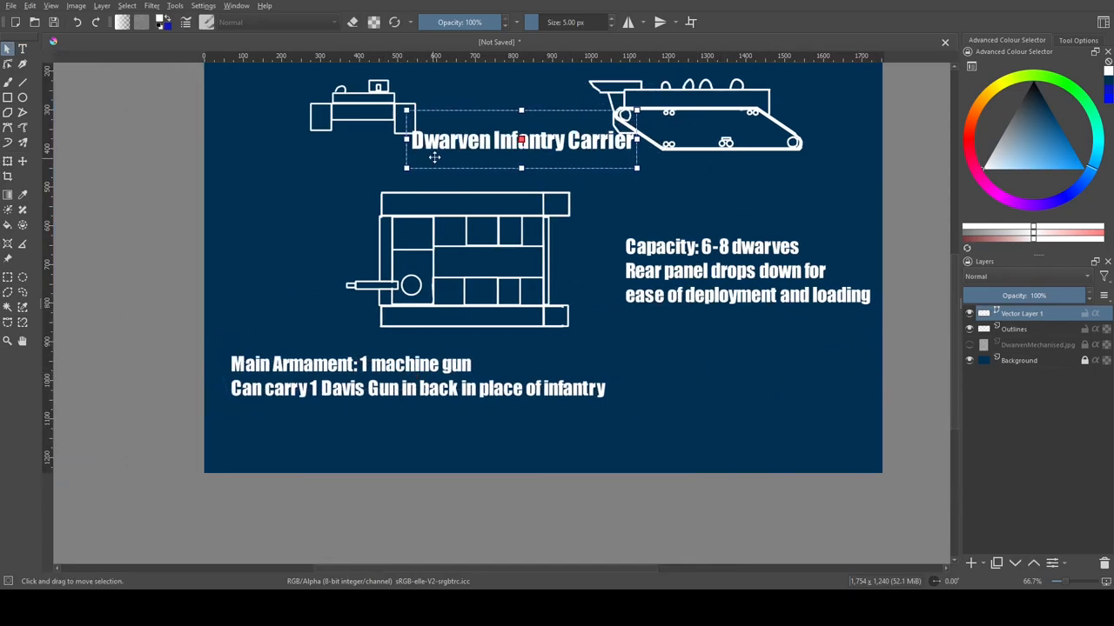
pyautogui.moveTo(522, 139); pyautogui.dragTo(757, 424)
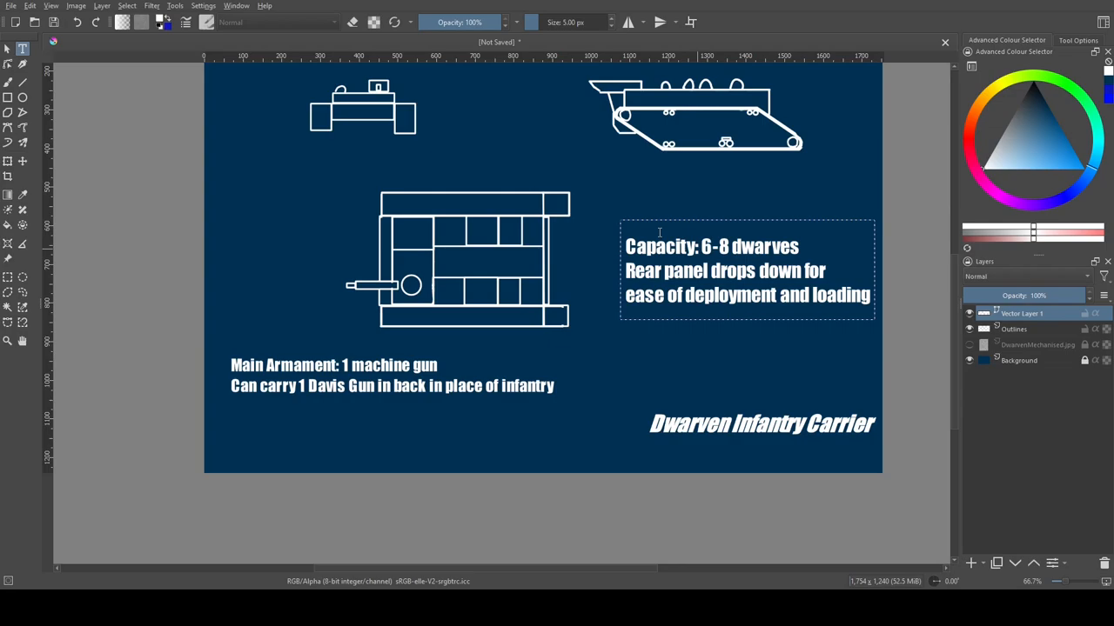
pyautogui.moveTo(466, 141)
pyautogui.write(' or 2 tons of cargo')
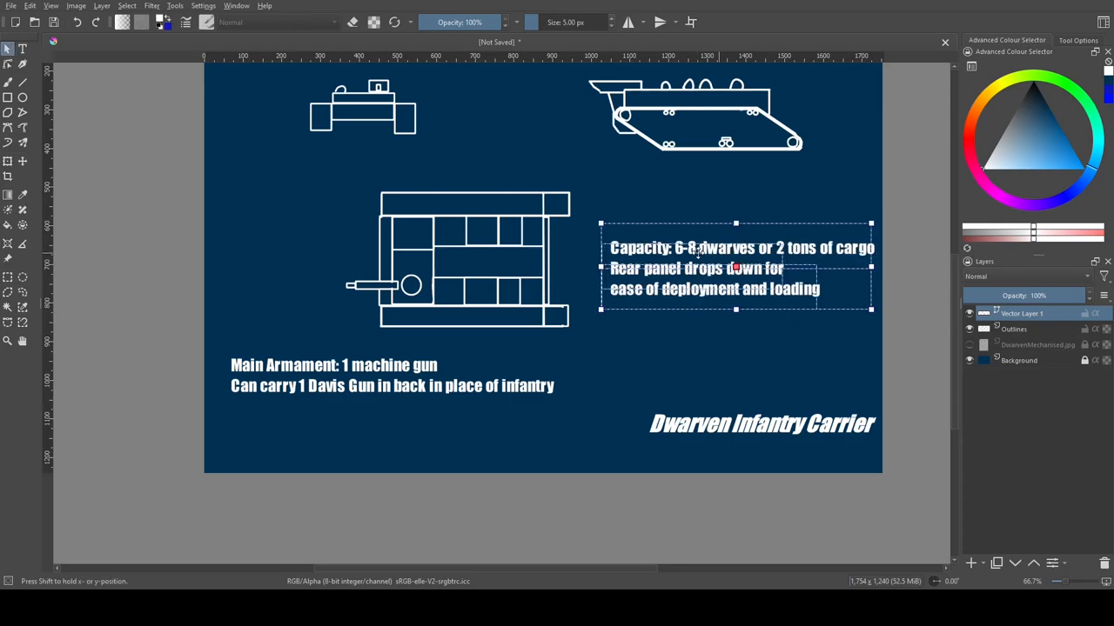
pyautogui.moveTo(737, 268); pyautogui.dragTo(726, 268)
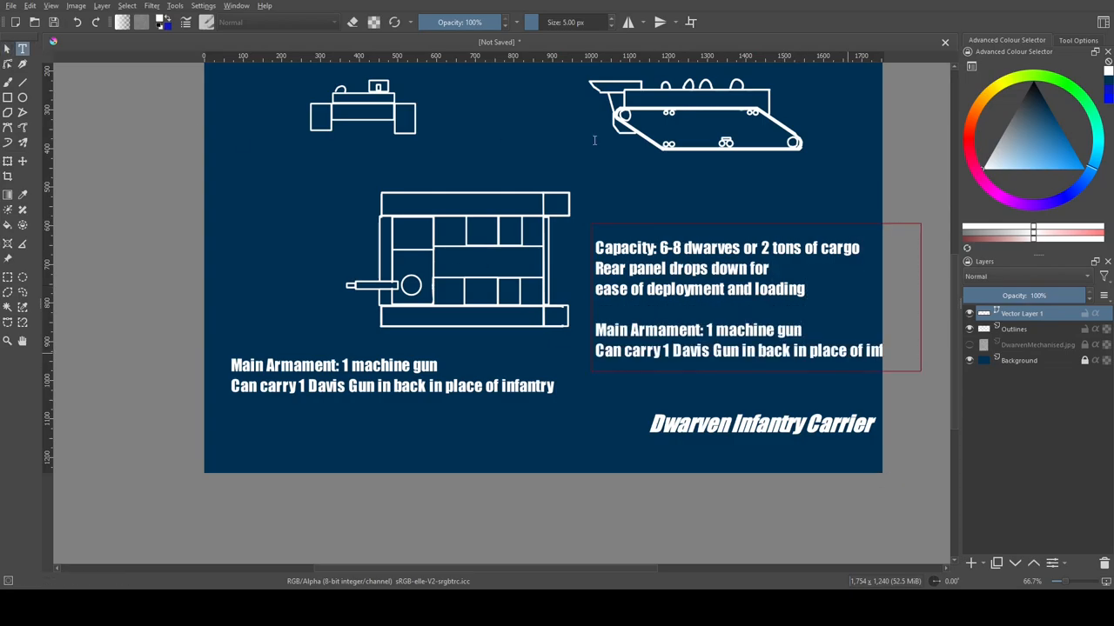
pyautogui.moveTo(985, 205)
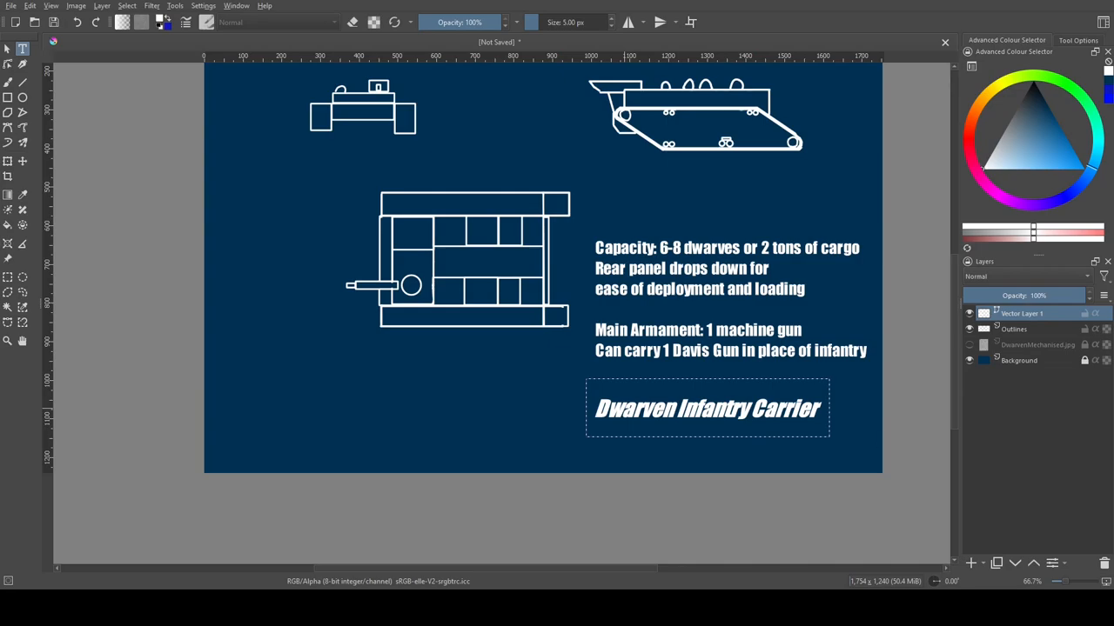
# Add a text box below the top view and append ', 1918' to the engine note
pyautogui.click(707, 409)
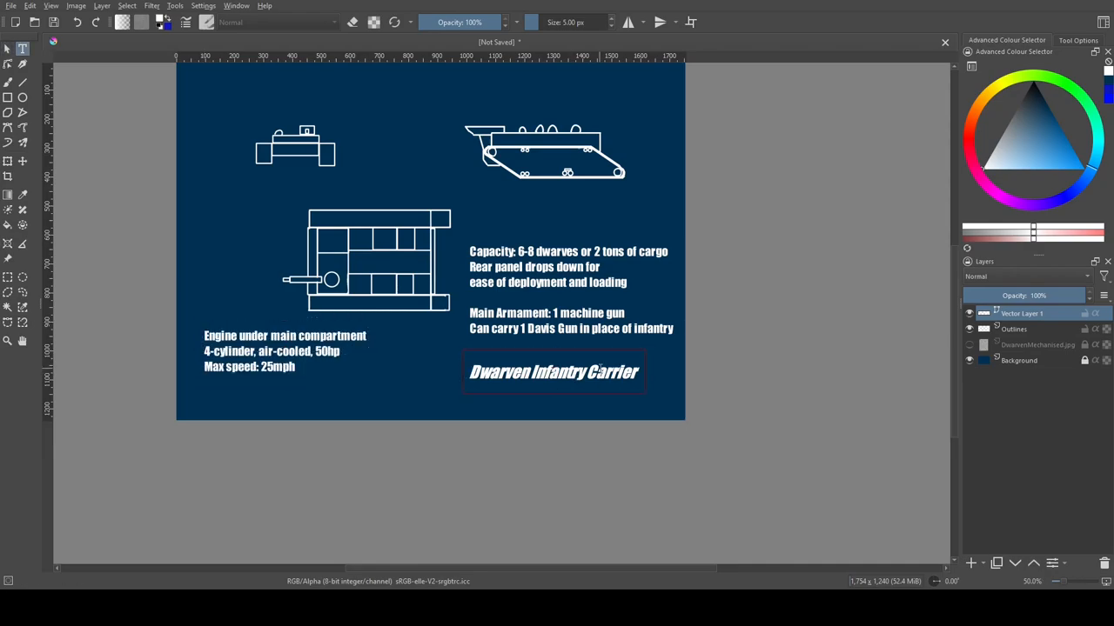
pyautogui.write(', 1918')
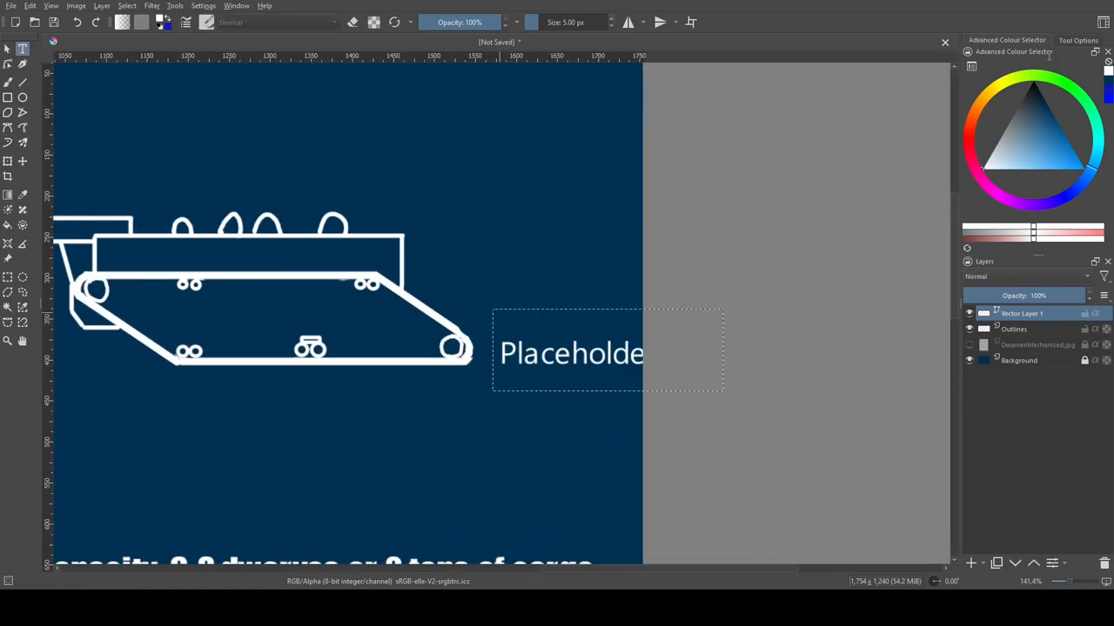
pyautogui.moveTo(1089, 72)
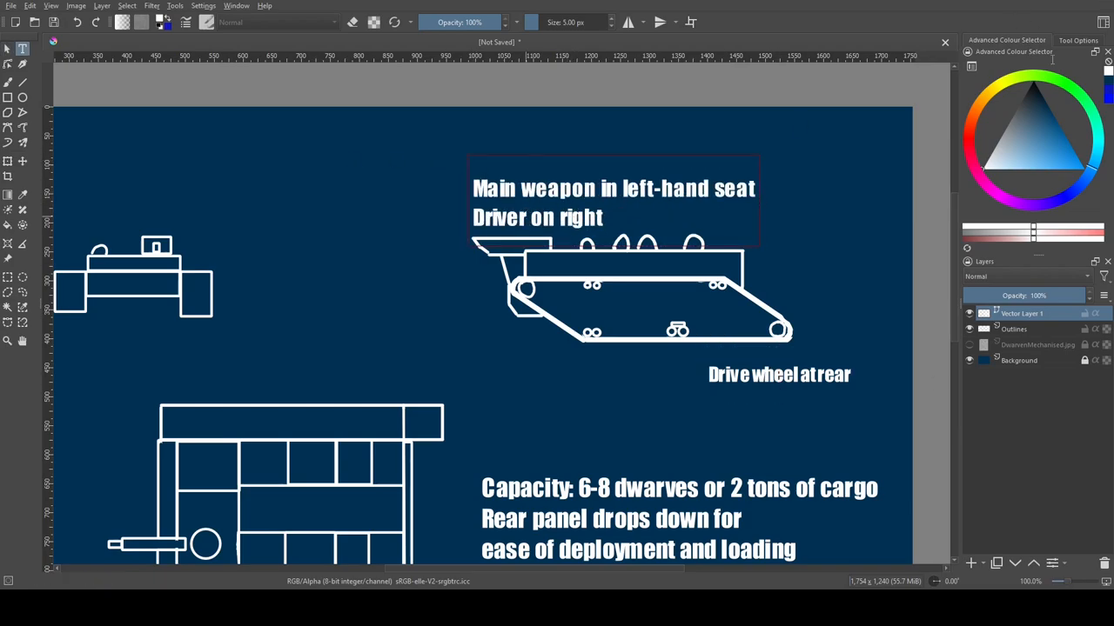
# Move the seating label above the front view and make the Outlines layer active
pyautogui.moveTo(613, 200); pyautogui.dragTo(329, 195)
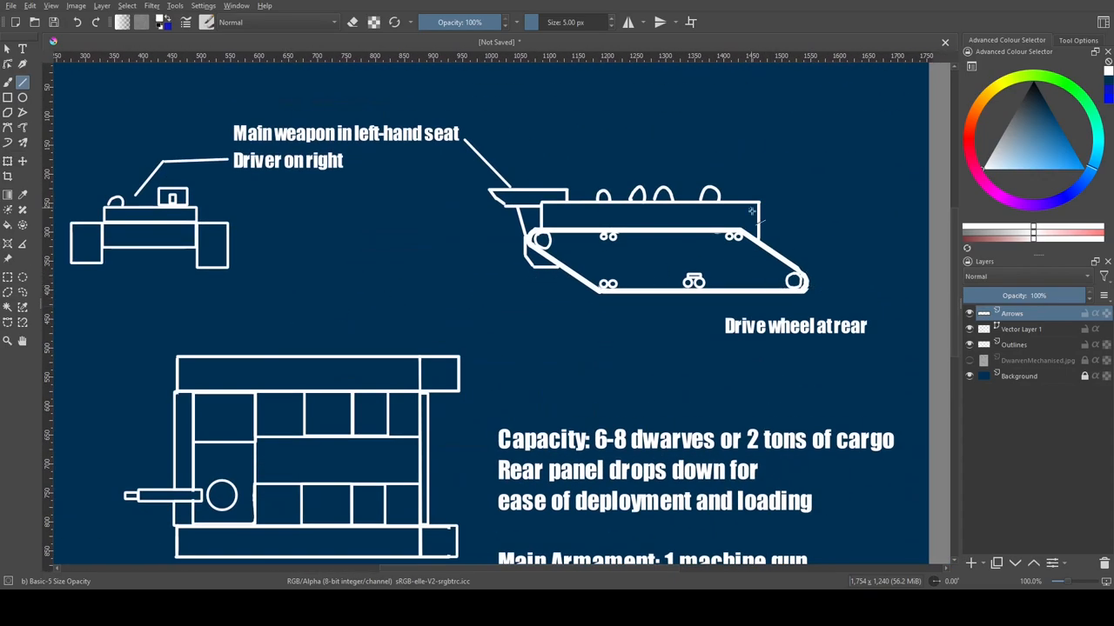
pyautogui.click(1014, 344)
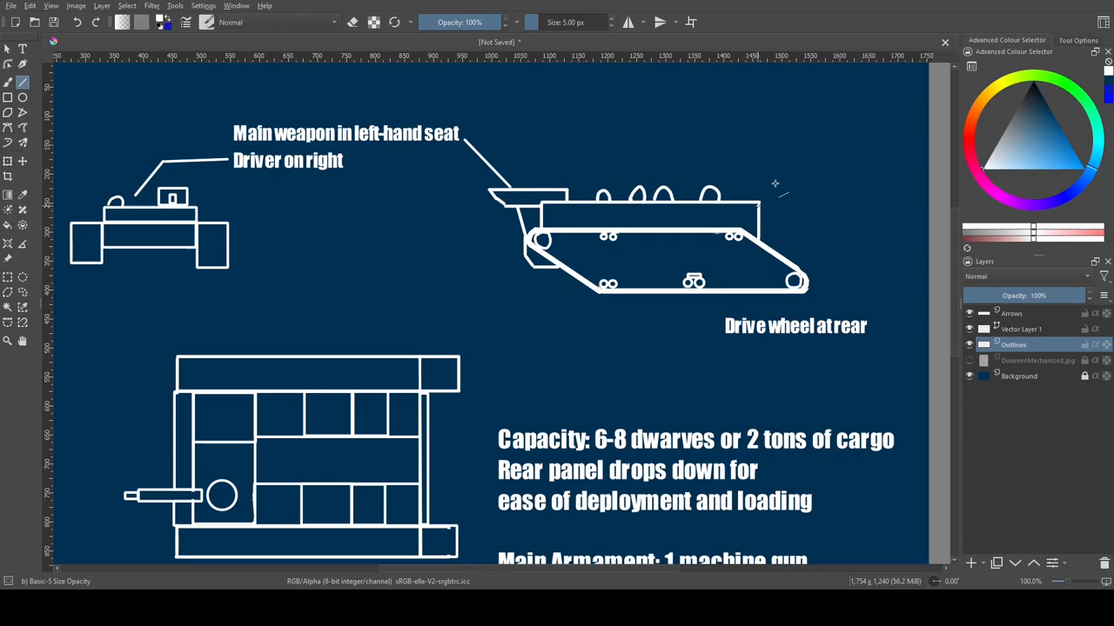